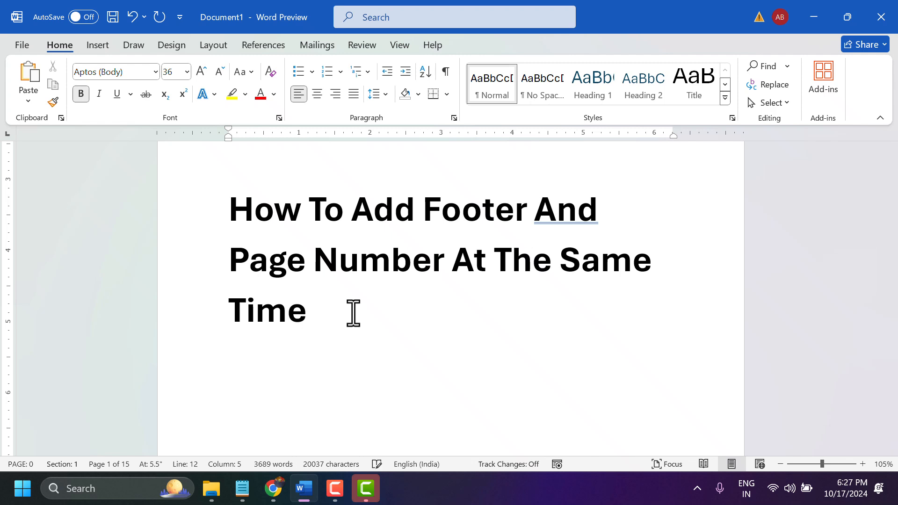
Append "in word" to the bold title so it ends "at the same time in word"
{"action": "type", "text": "in Two"}
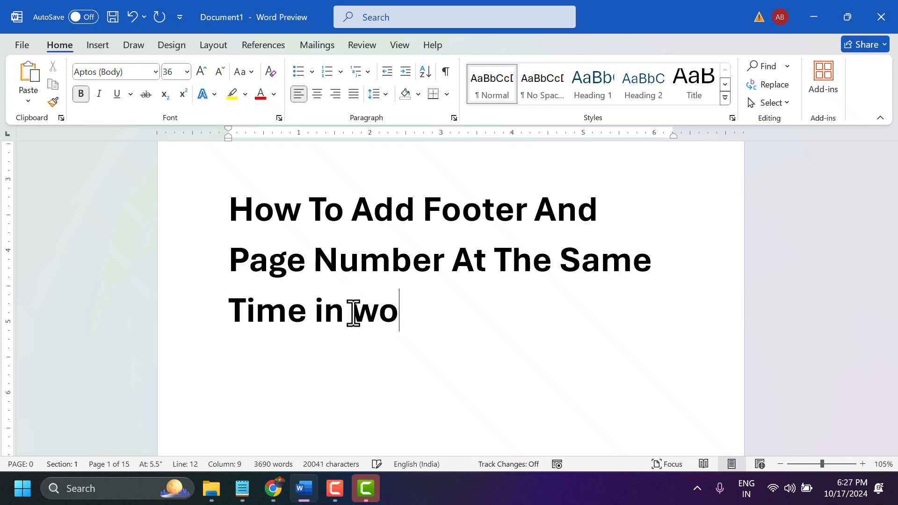
{"action": "type", "text": "word"}
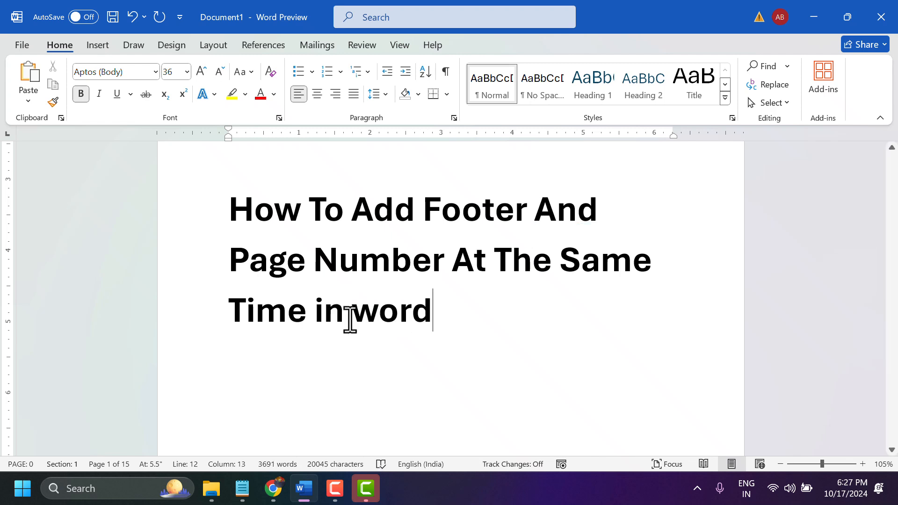
{"action": "scroll", "scroll_direction": "down", "scroll_amount": 3}
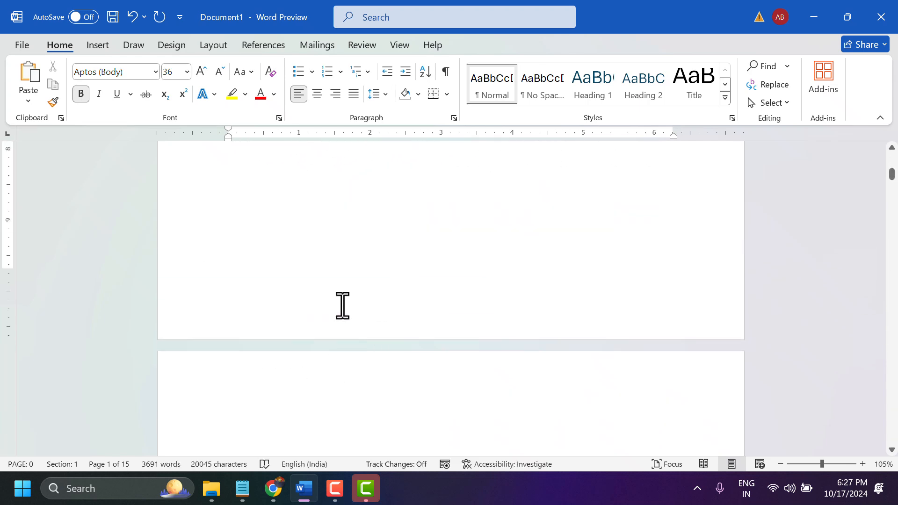
Insert a right-aligned page number into the first page's footer
{"action": "double_click", "coordinate": [342, 305]}
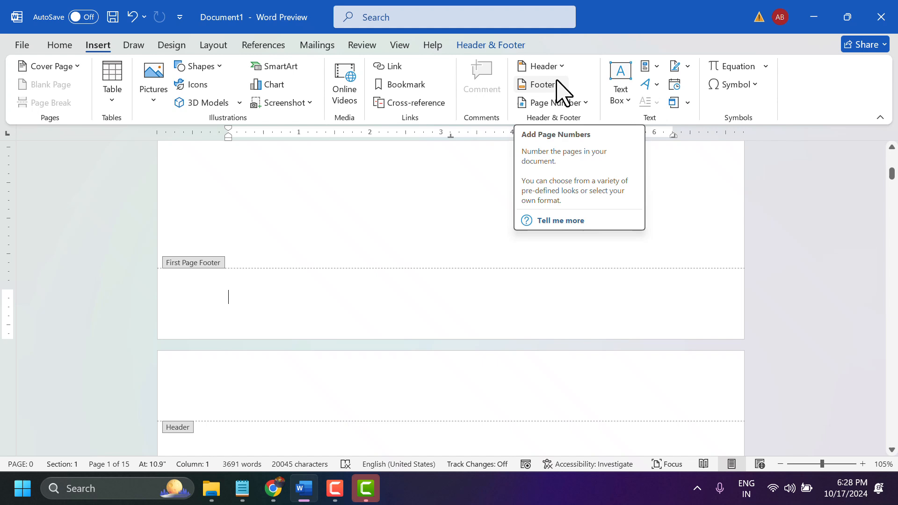
{"action": "left_click", "coordinate": [538, 84]}
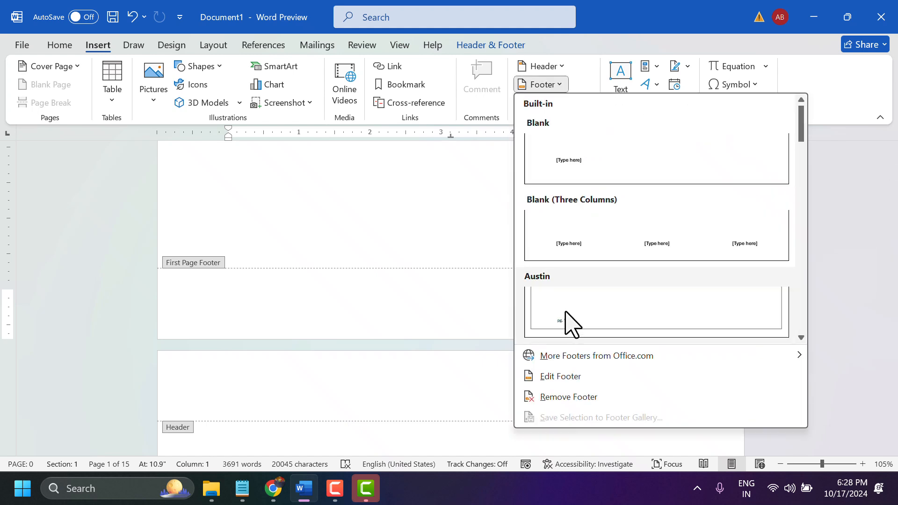
{"action": "left_click", "coordinate": [548, 102]}
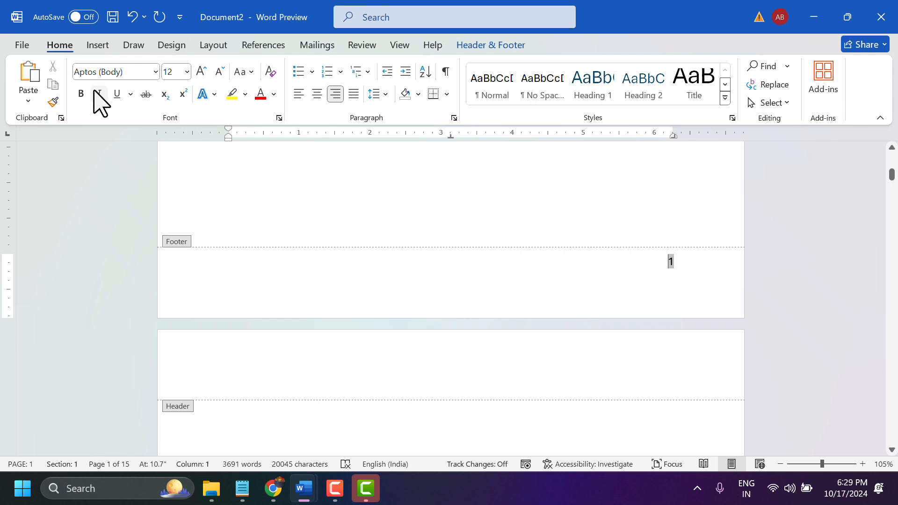
Make the footer page number "1" bold with a larger font size
{"action": "left_click", "coordinate": [81, 94]}
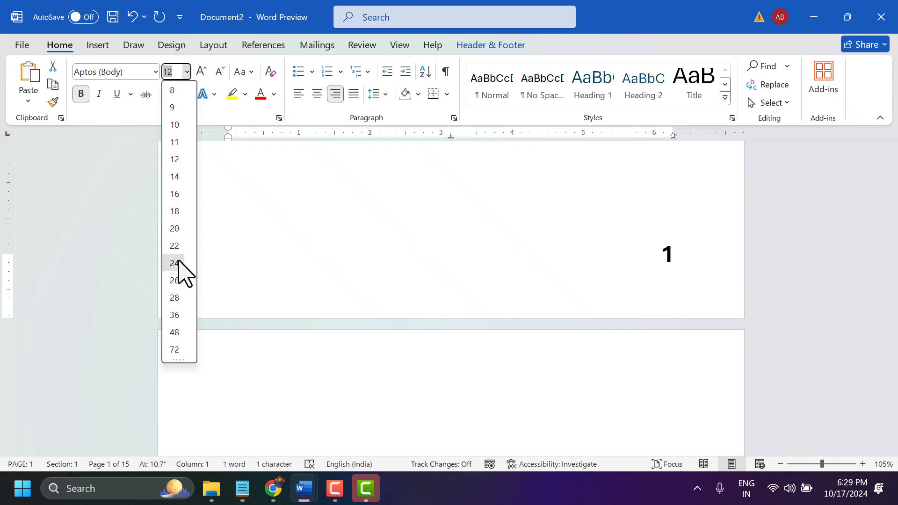
{"action": "left_click", "coordinate": [174, 263]}
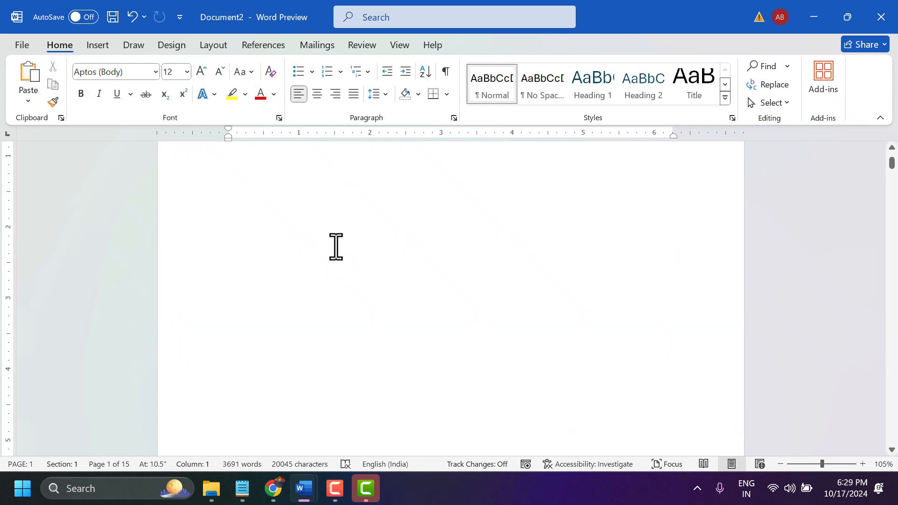
Switch to the Multiple Pages view and reopen the page footers for editing
{"action": "left_click", "coordinate": [398, 45]}
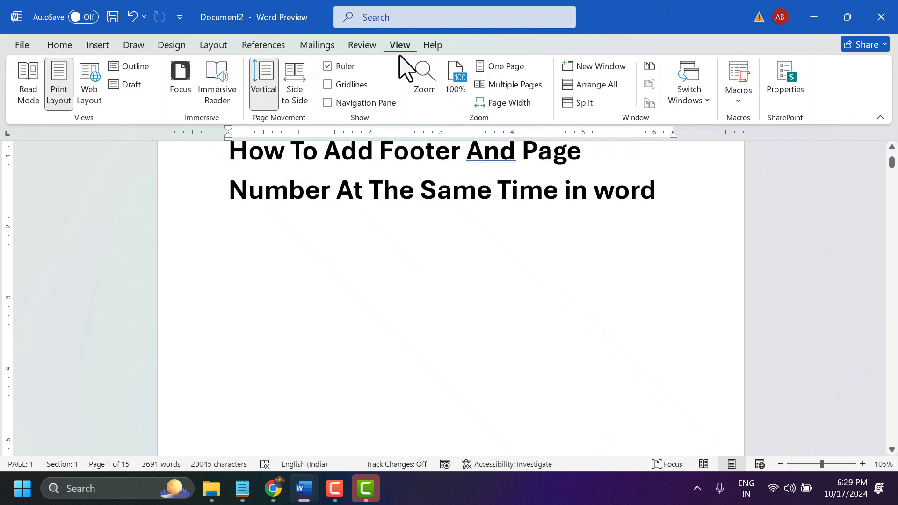
{"action": "left_click", "coordinate": [514, 84]}
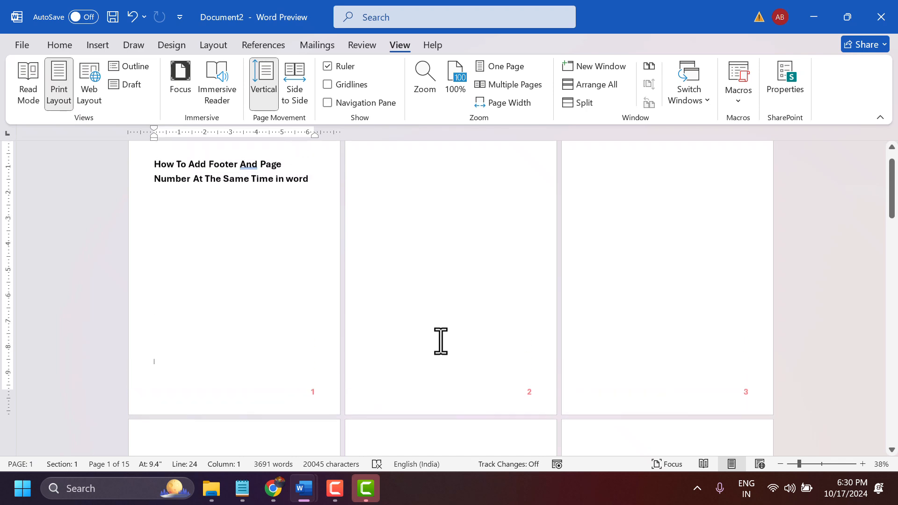
{"action": "mouse_move", "coordinate": [360, 406]}
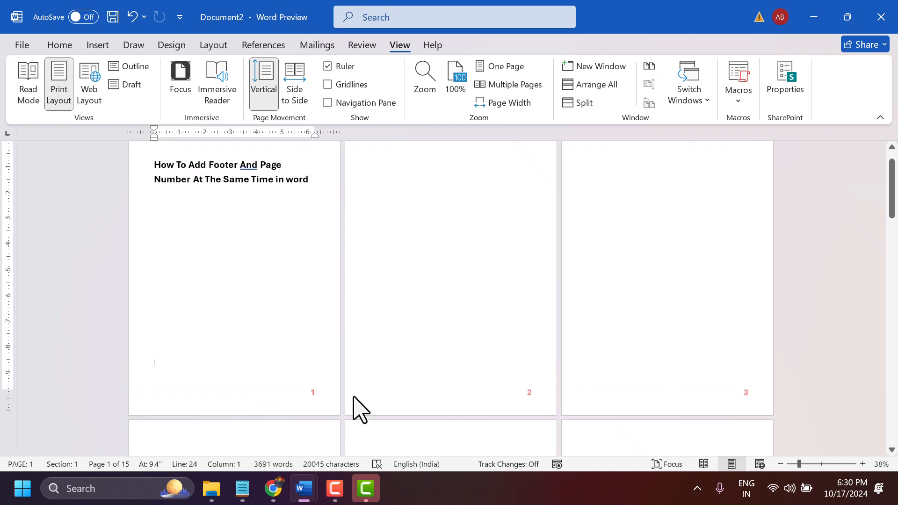
{"action": "mouse_move", "coordinate": [175, 243]}
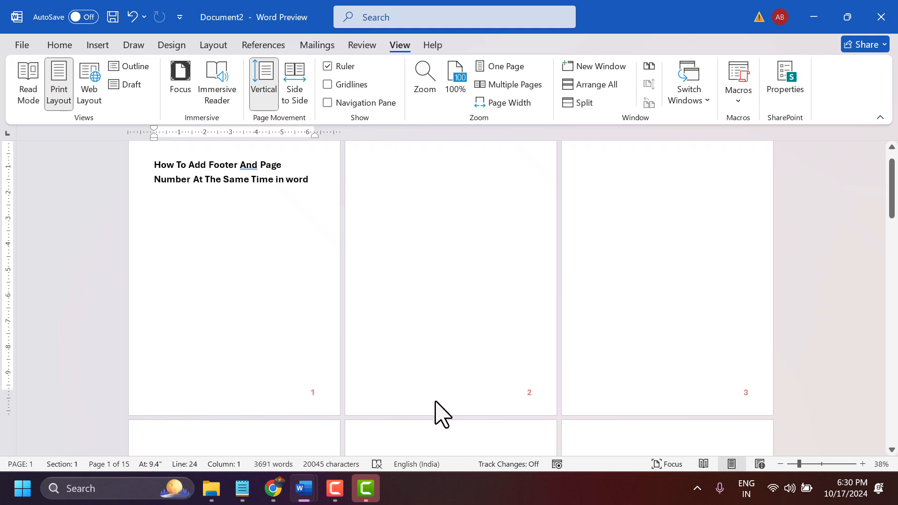
{"action": "double_click", "coordinate": [529, 392]}
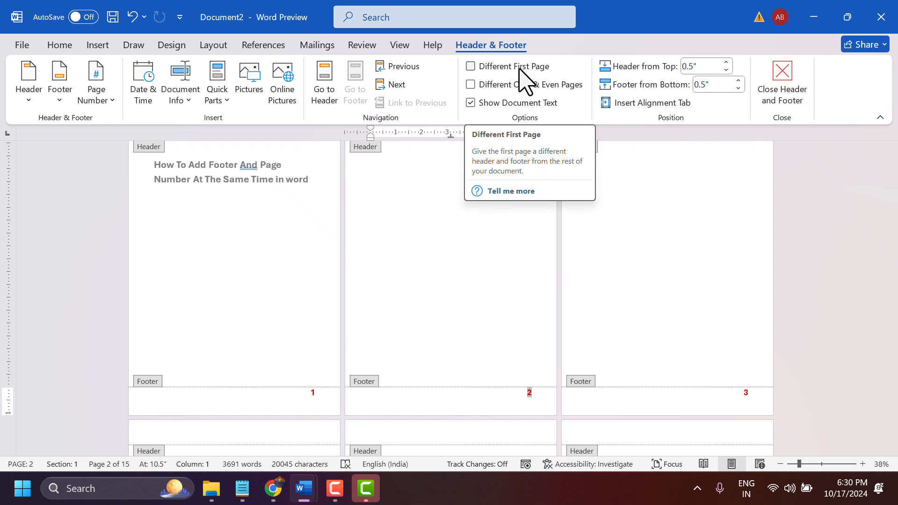
Enable Different First Page so the first page's footer has no number
{"action": "left_click", "coordinate": [470, 66]}
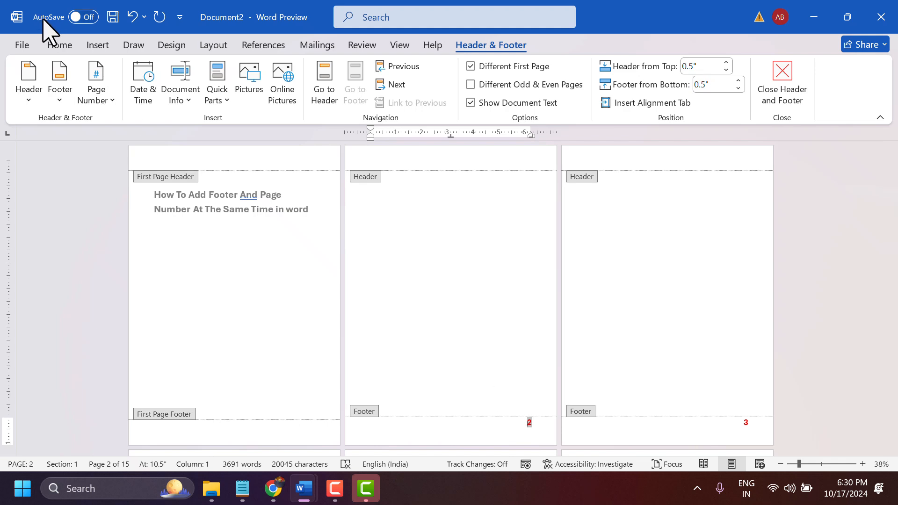
{"action": "left_click", "coordinate": [96, 80]}
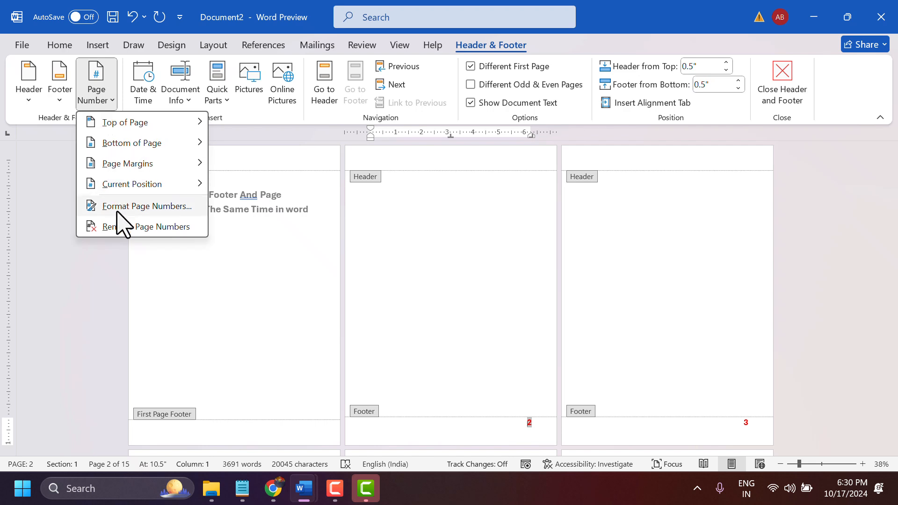
Set page numbering to start at 0 in Format Page Numbers
{"action": "left_click", "coordinate": [146, 206]}
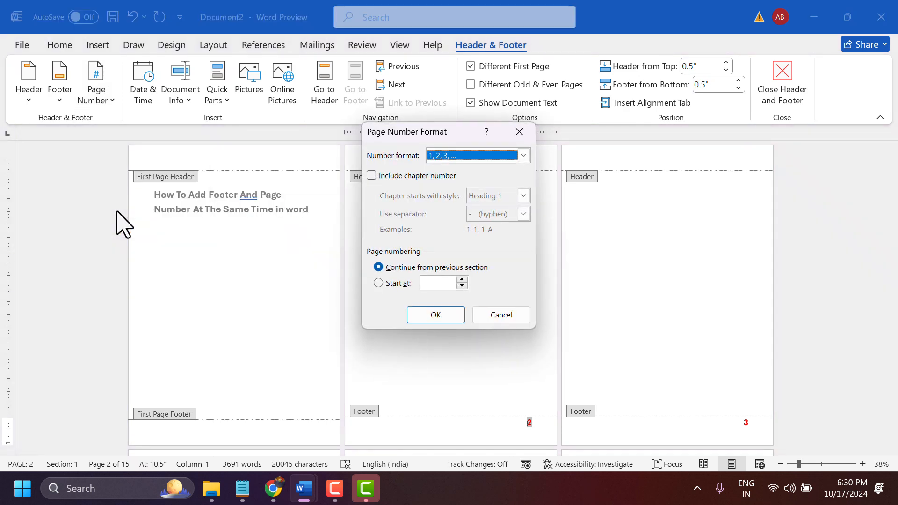
{"action": "left_click", "coordinate": [378, 283]}
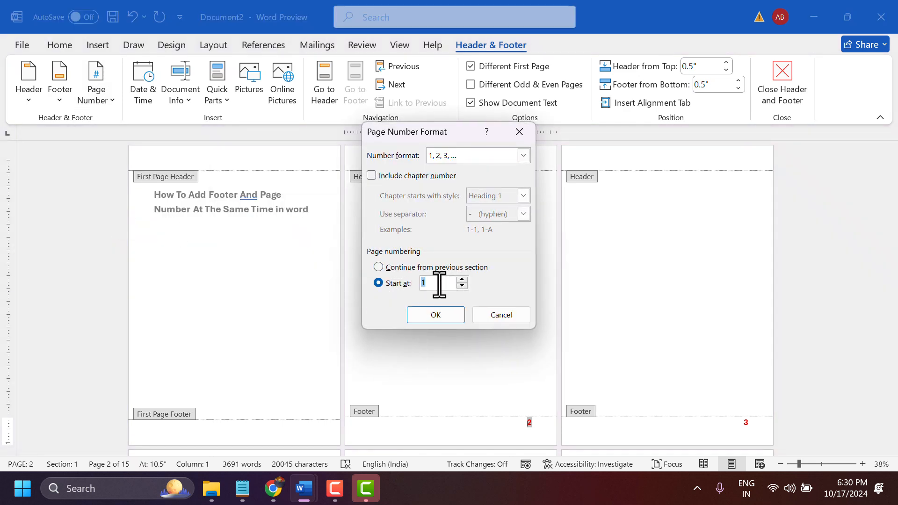
{"action": "type", "text": "0"}
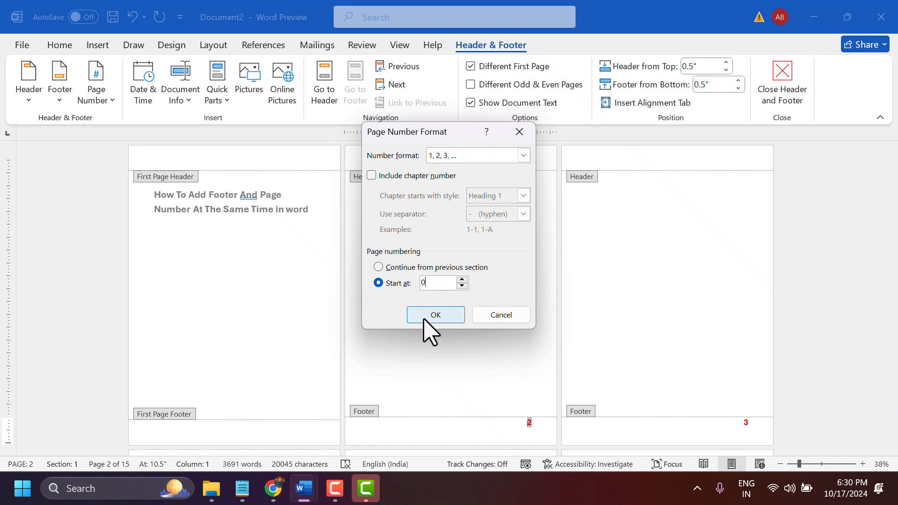
{"action": "left_click", "coordinate": [435, 315]}
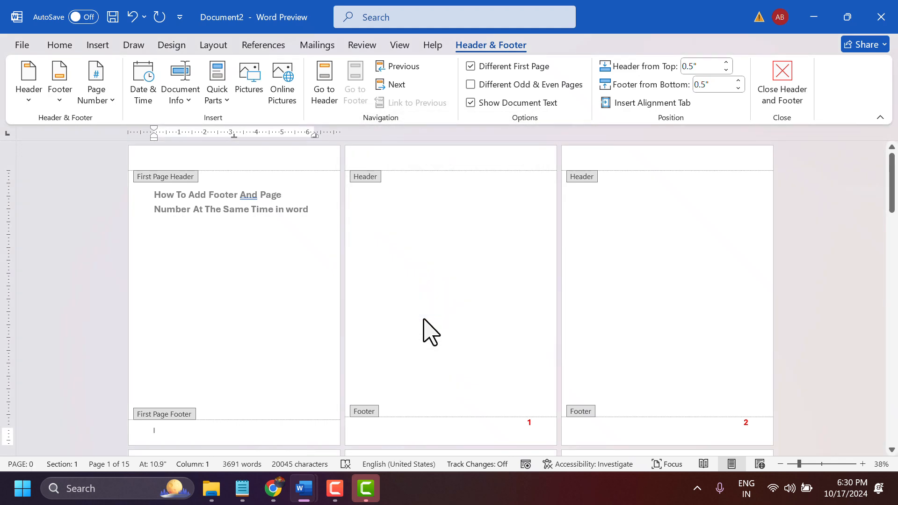
Close footer editing and scroll through the pages to check the numbering
{"action": "left_click", "coordinate": [781, 80]}
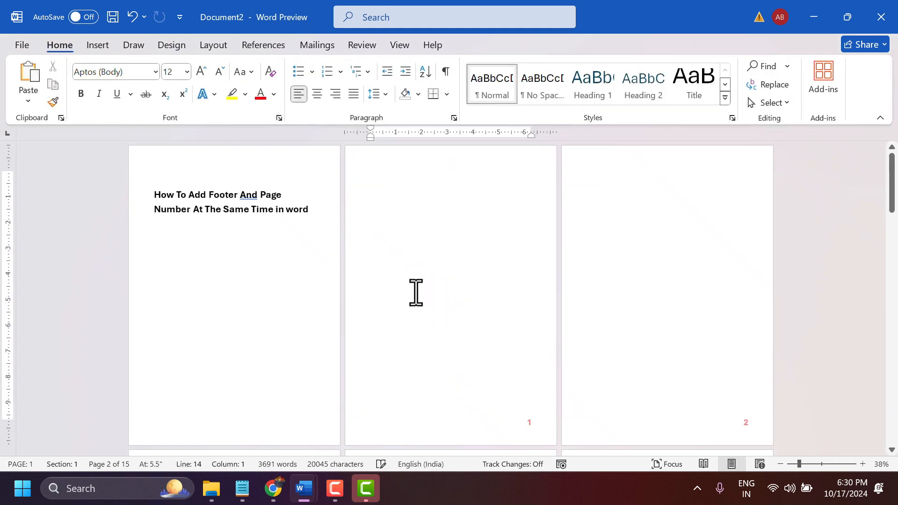
{"action": "scroll", "scroll_direction": "down", "scroll_amount": 3}
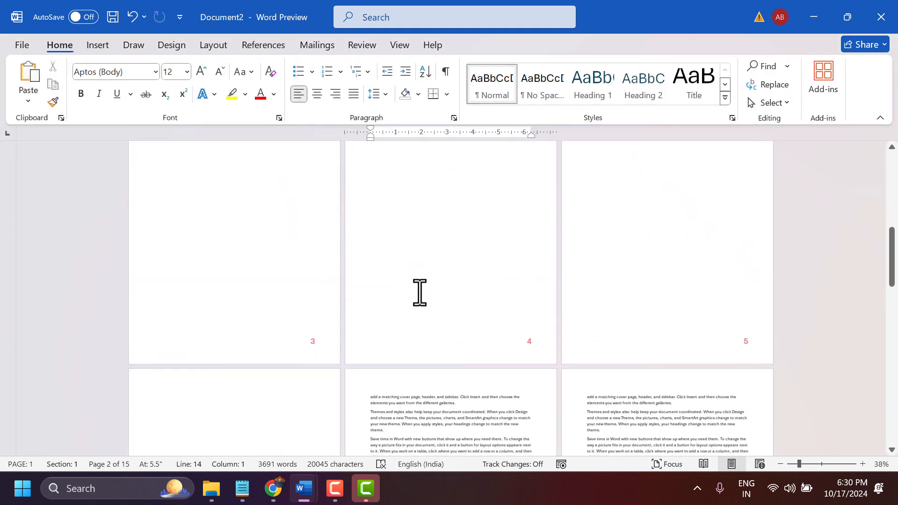